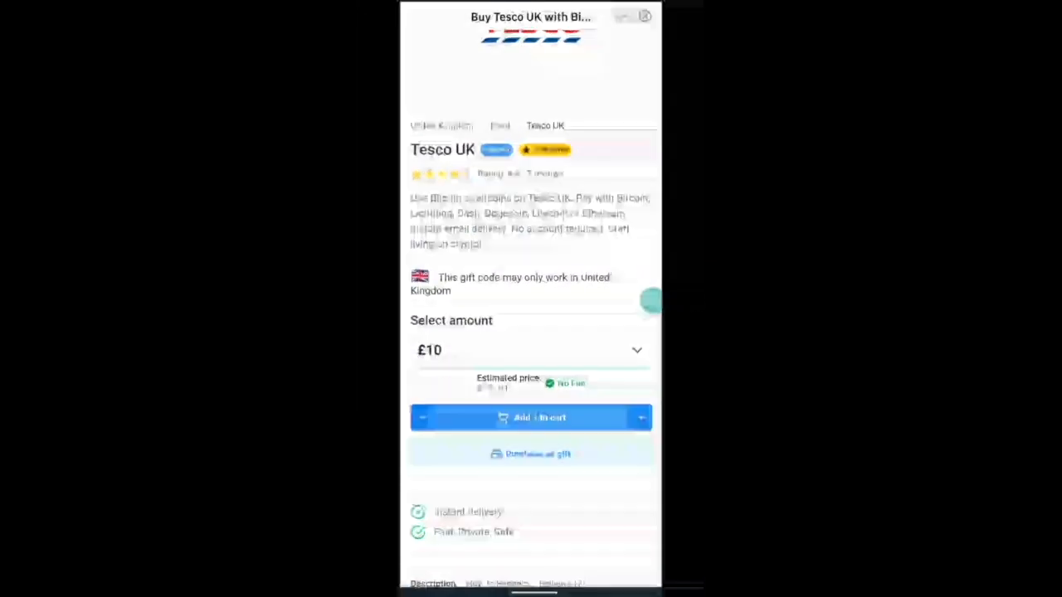
- Add the £10 Tesco UK gift card to the cart and proceed to checkout ($13.81 estimate)
left_click(532, 419)
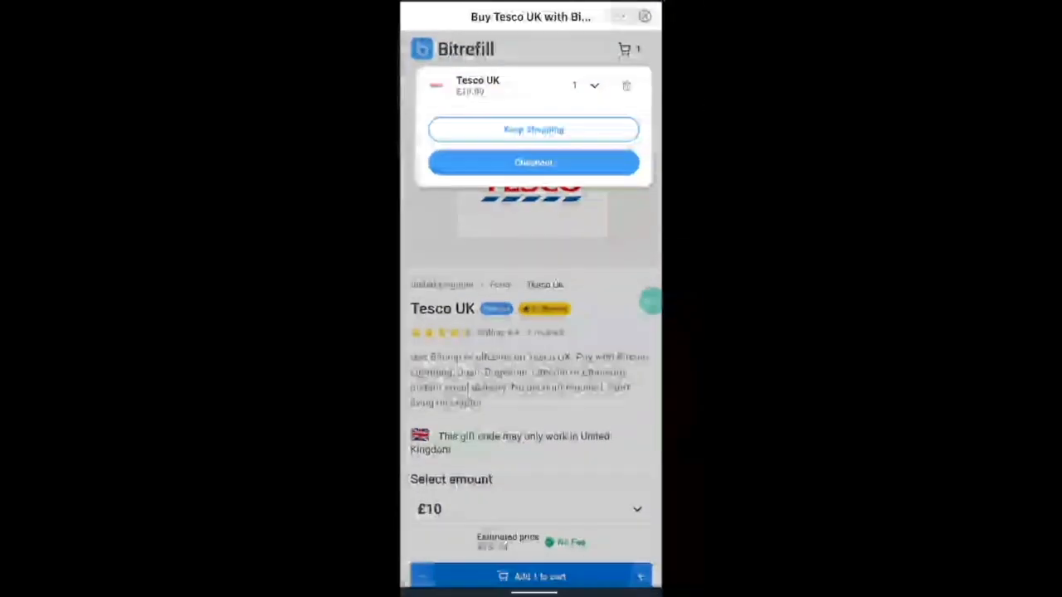
left_click(534, 162)
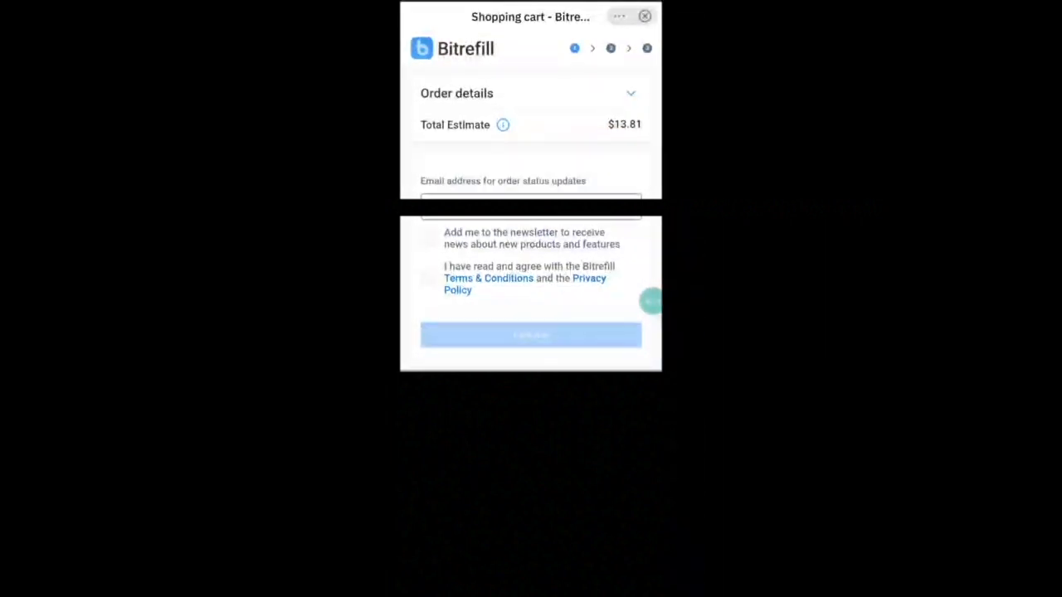
- Agree to the terms, continue to the $13.78 invoice and begin payment
left_click(428, 279)
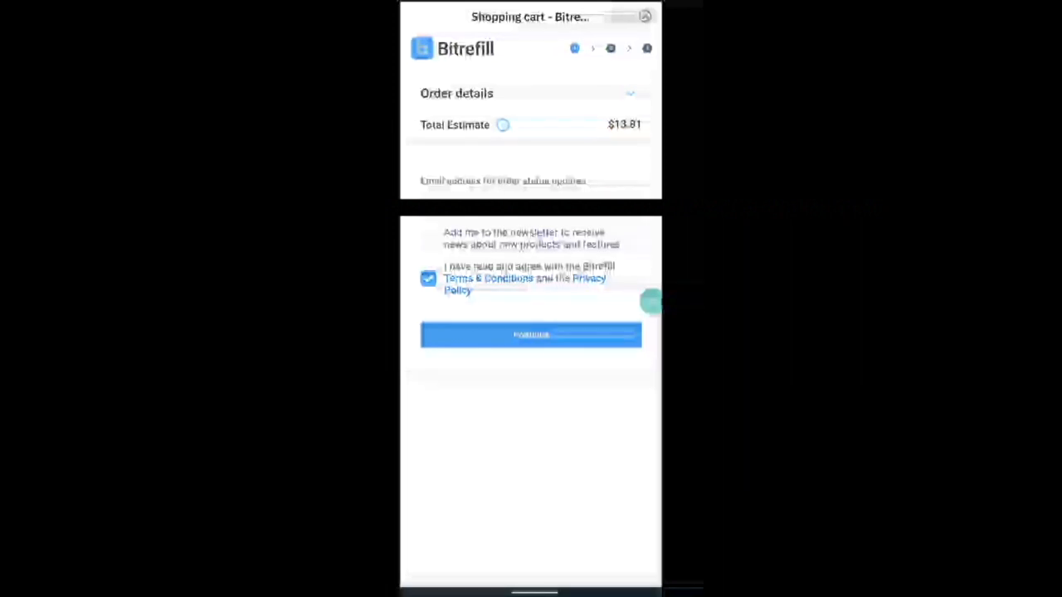
left_click(531, 336)
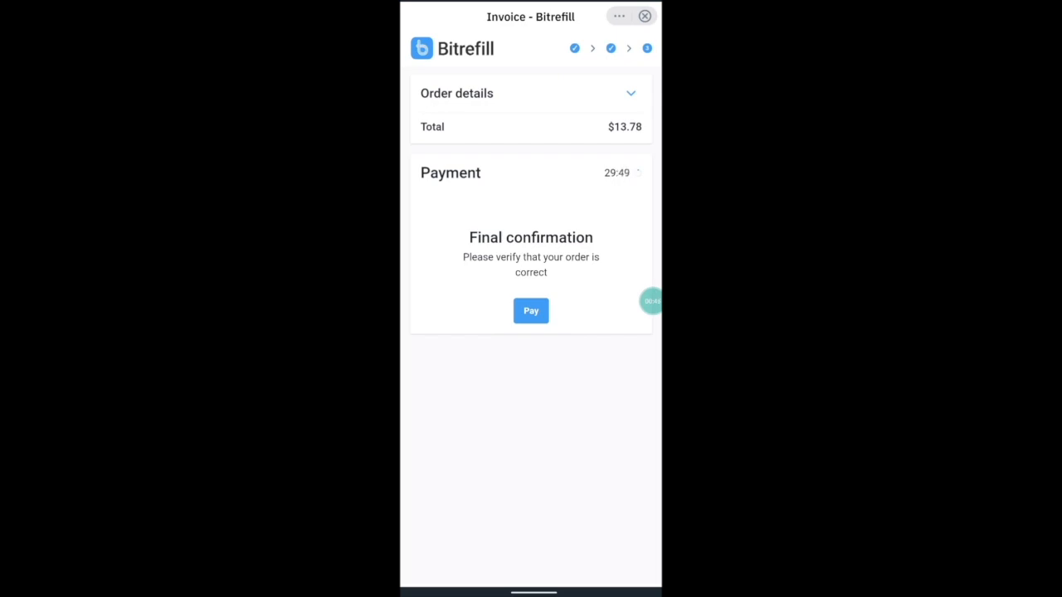
left_click(531, 310)
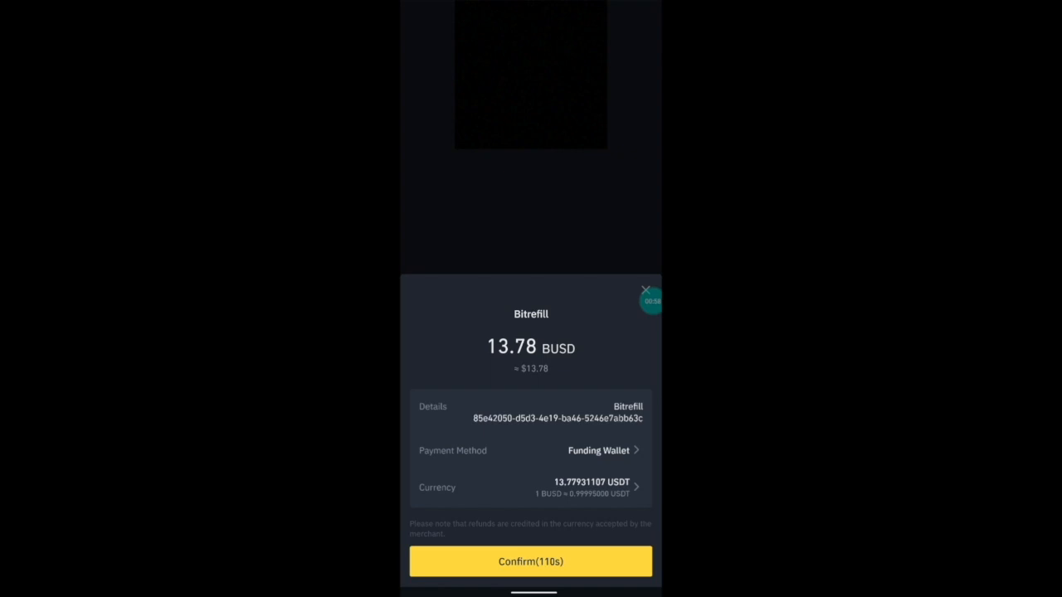
- Confirm the 13.78 BUSD Binance Pay payment and return to the completed order
left_click(531, 561)
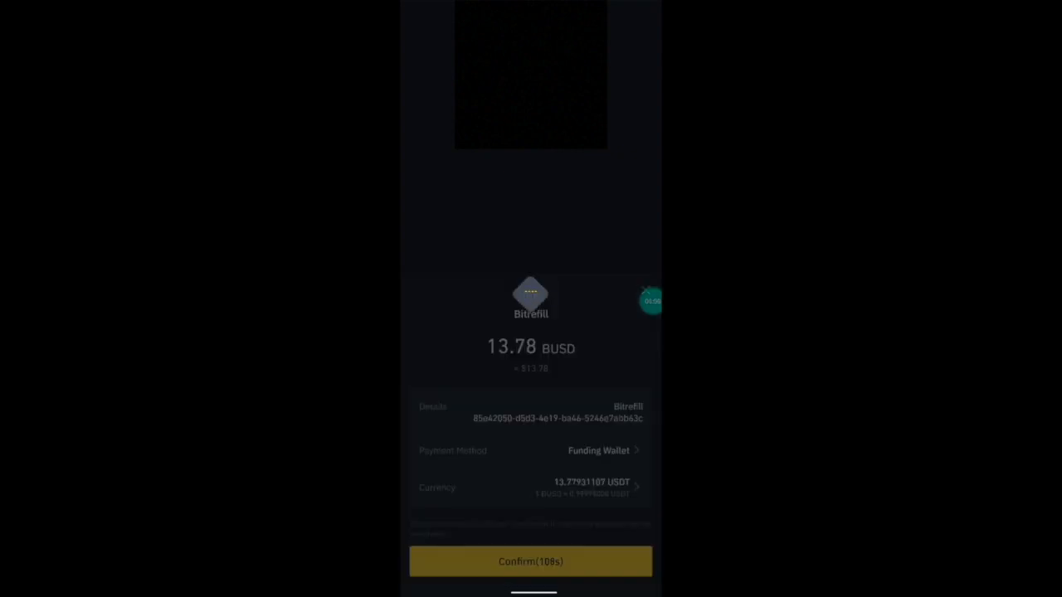
left_click(531, 561)
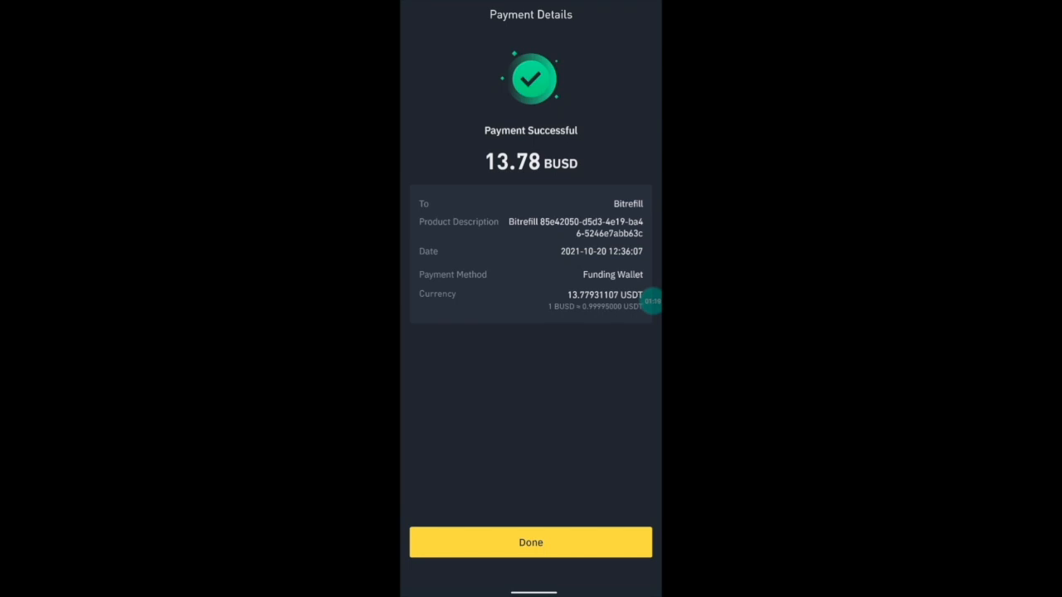
left_click(531, 541)
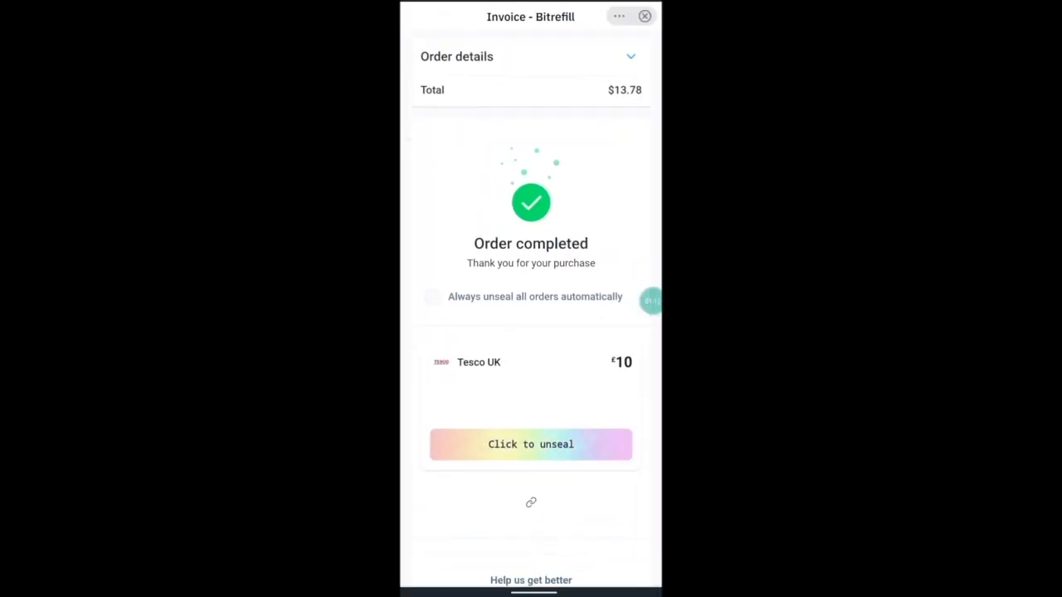